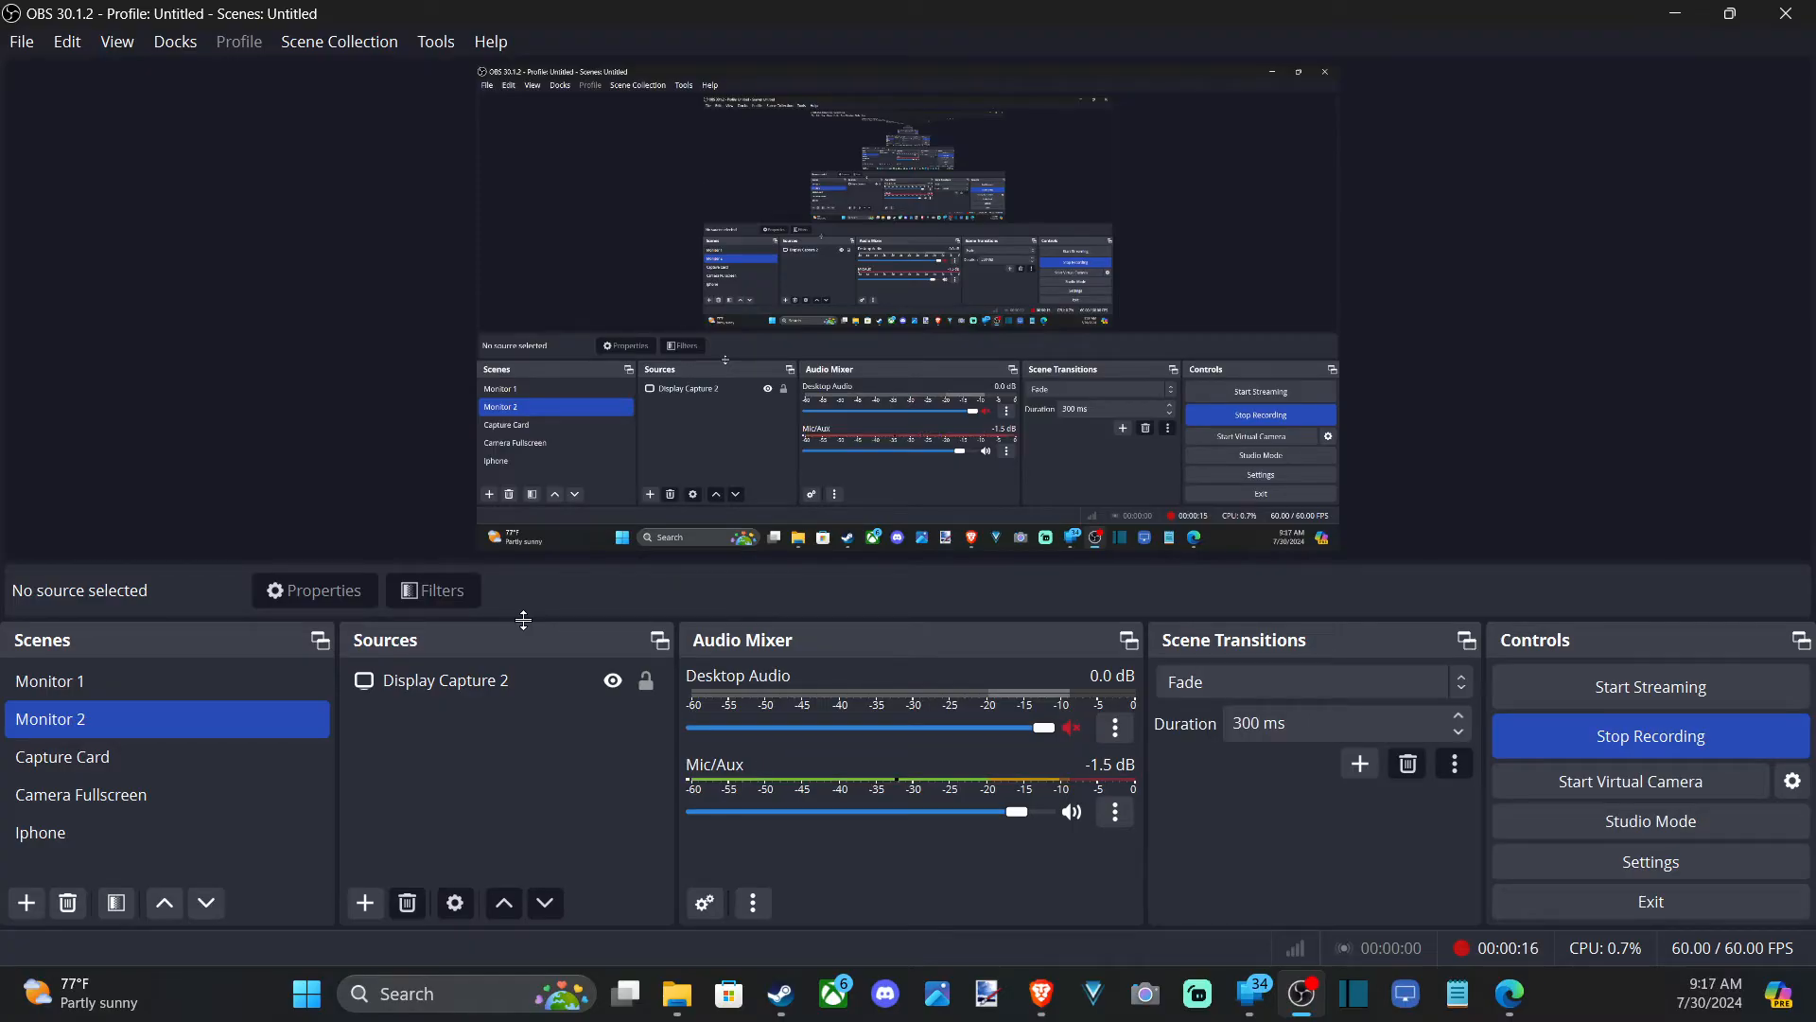
pyautogui.moveTo(246, 659)
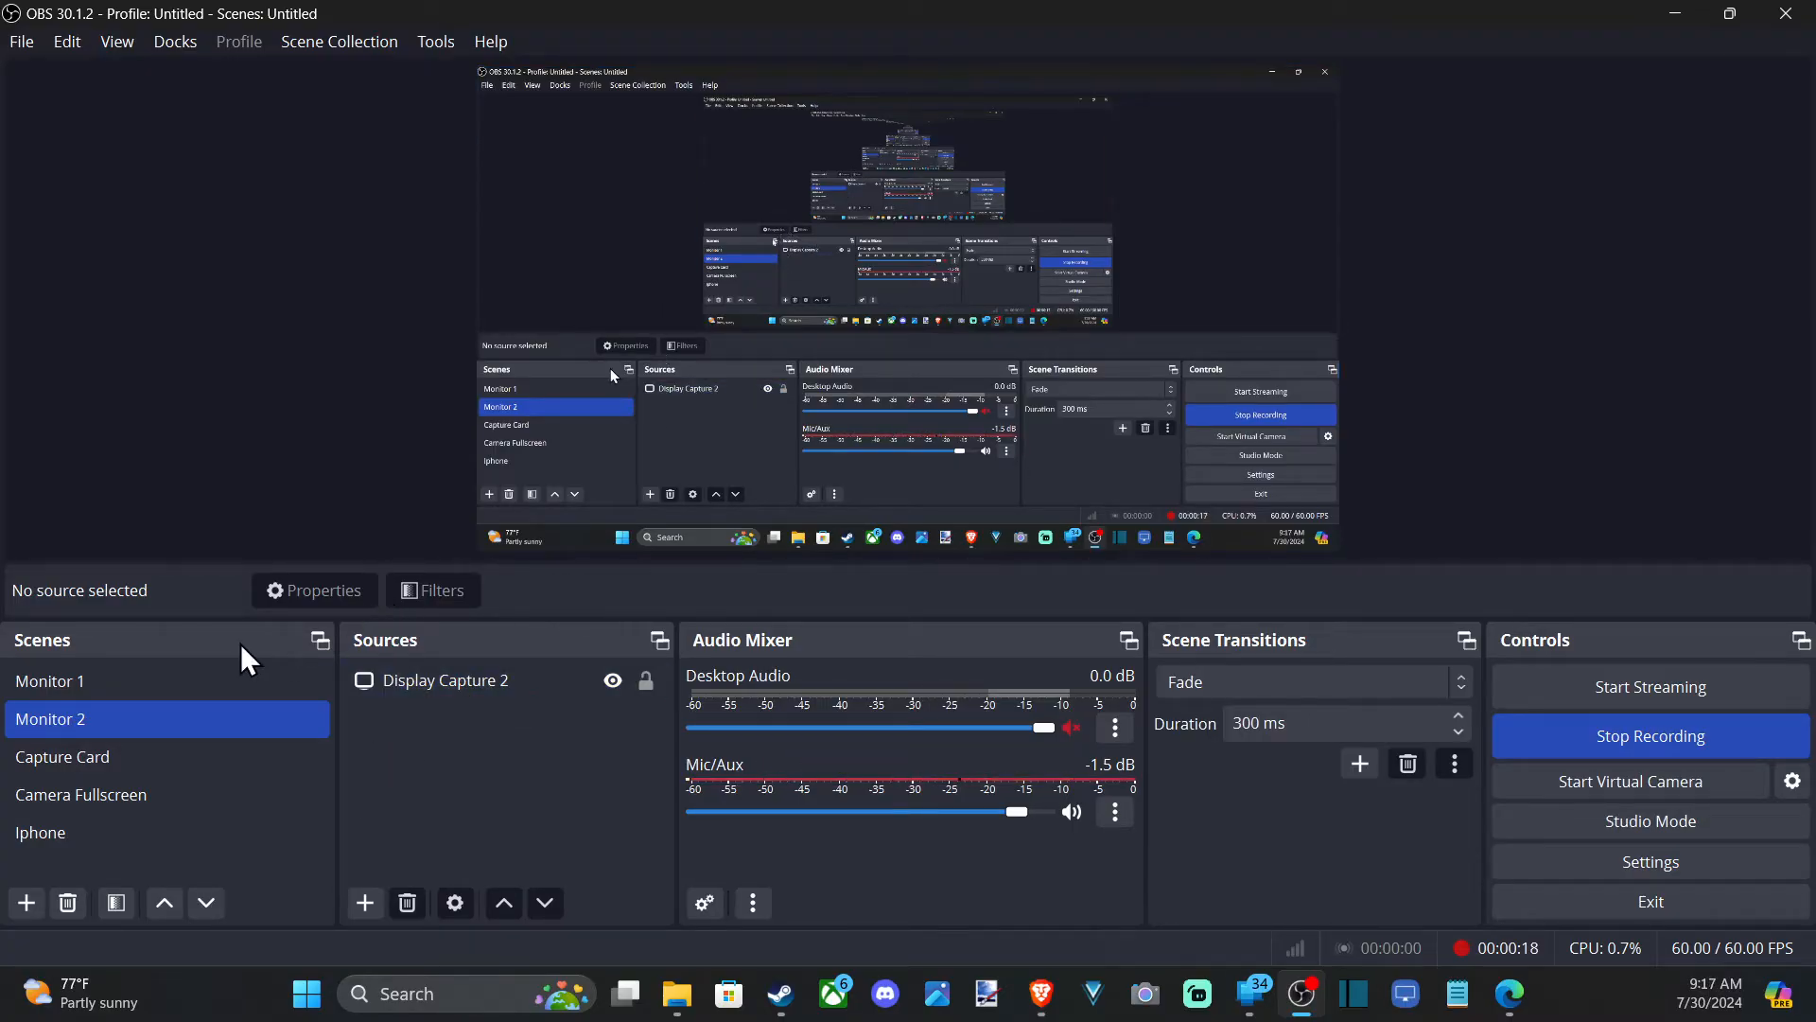
pyautogui.moveTo(393, 813)
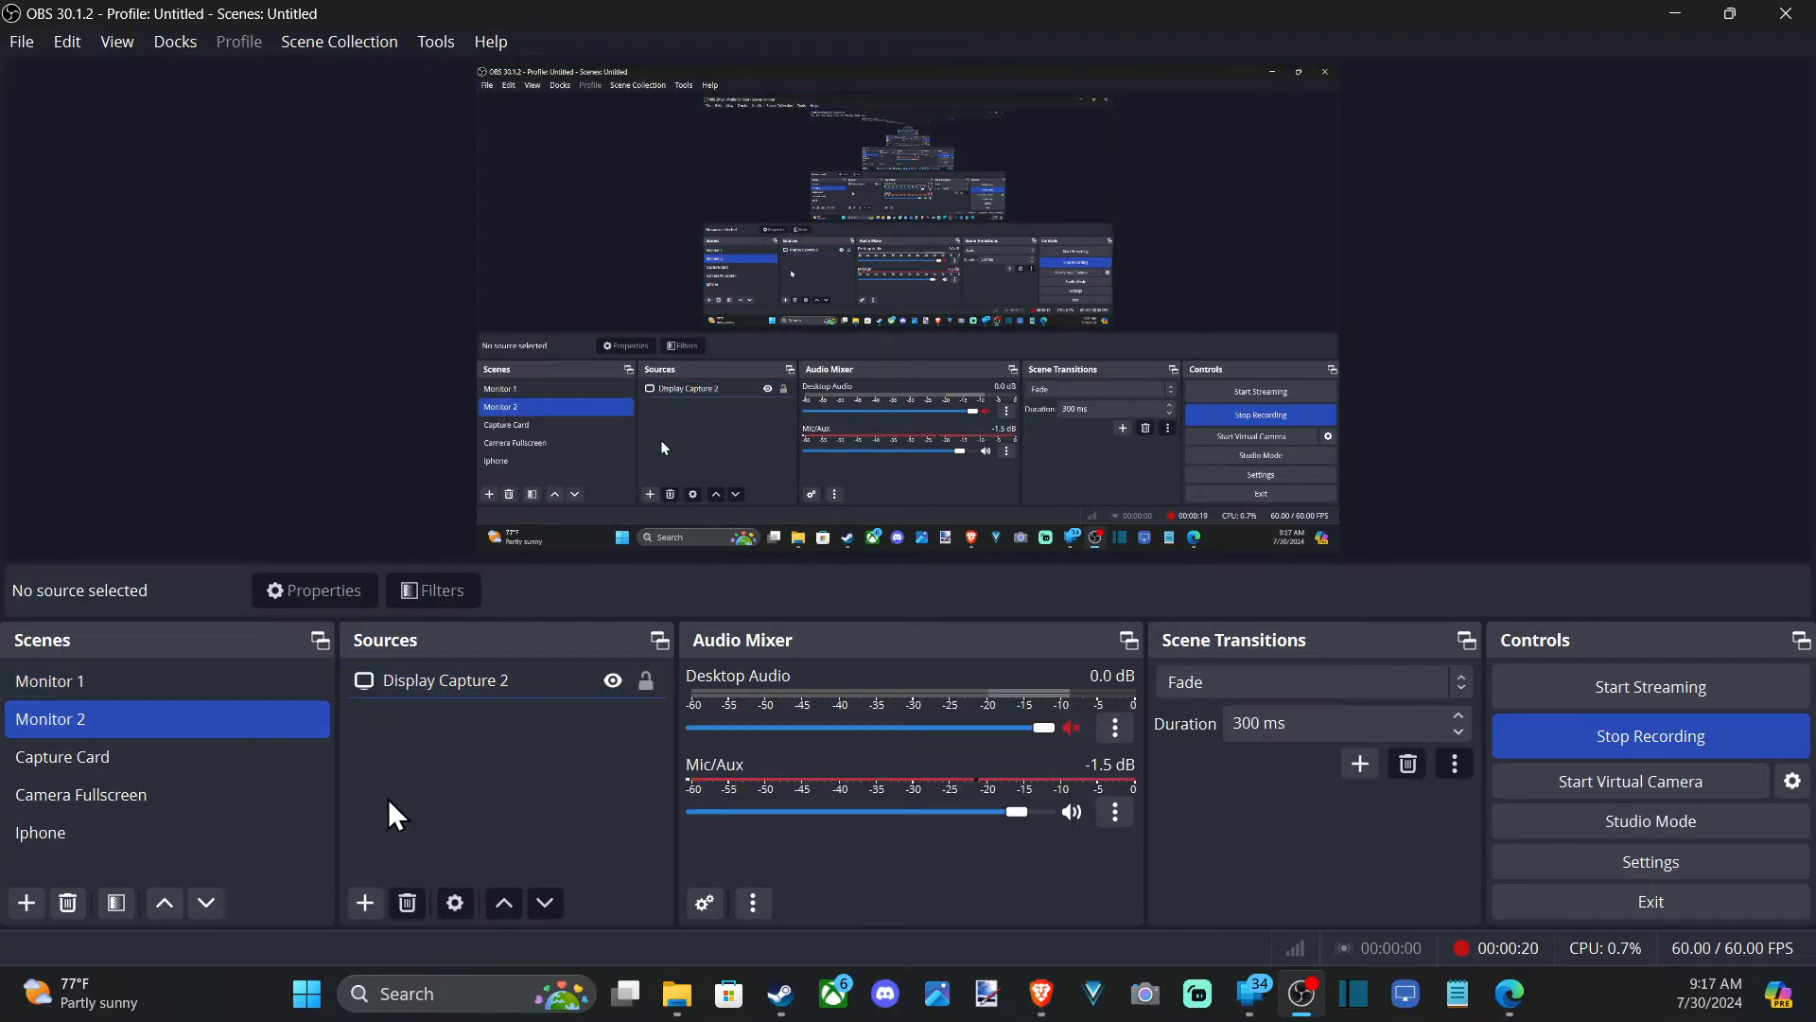
# - Create a Browser source in the Monitor 2 scene and name it 'Live sub'
pyautogui.click(363, 902)
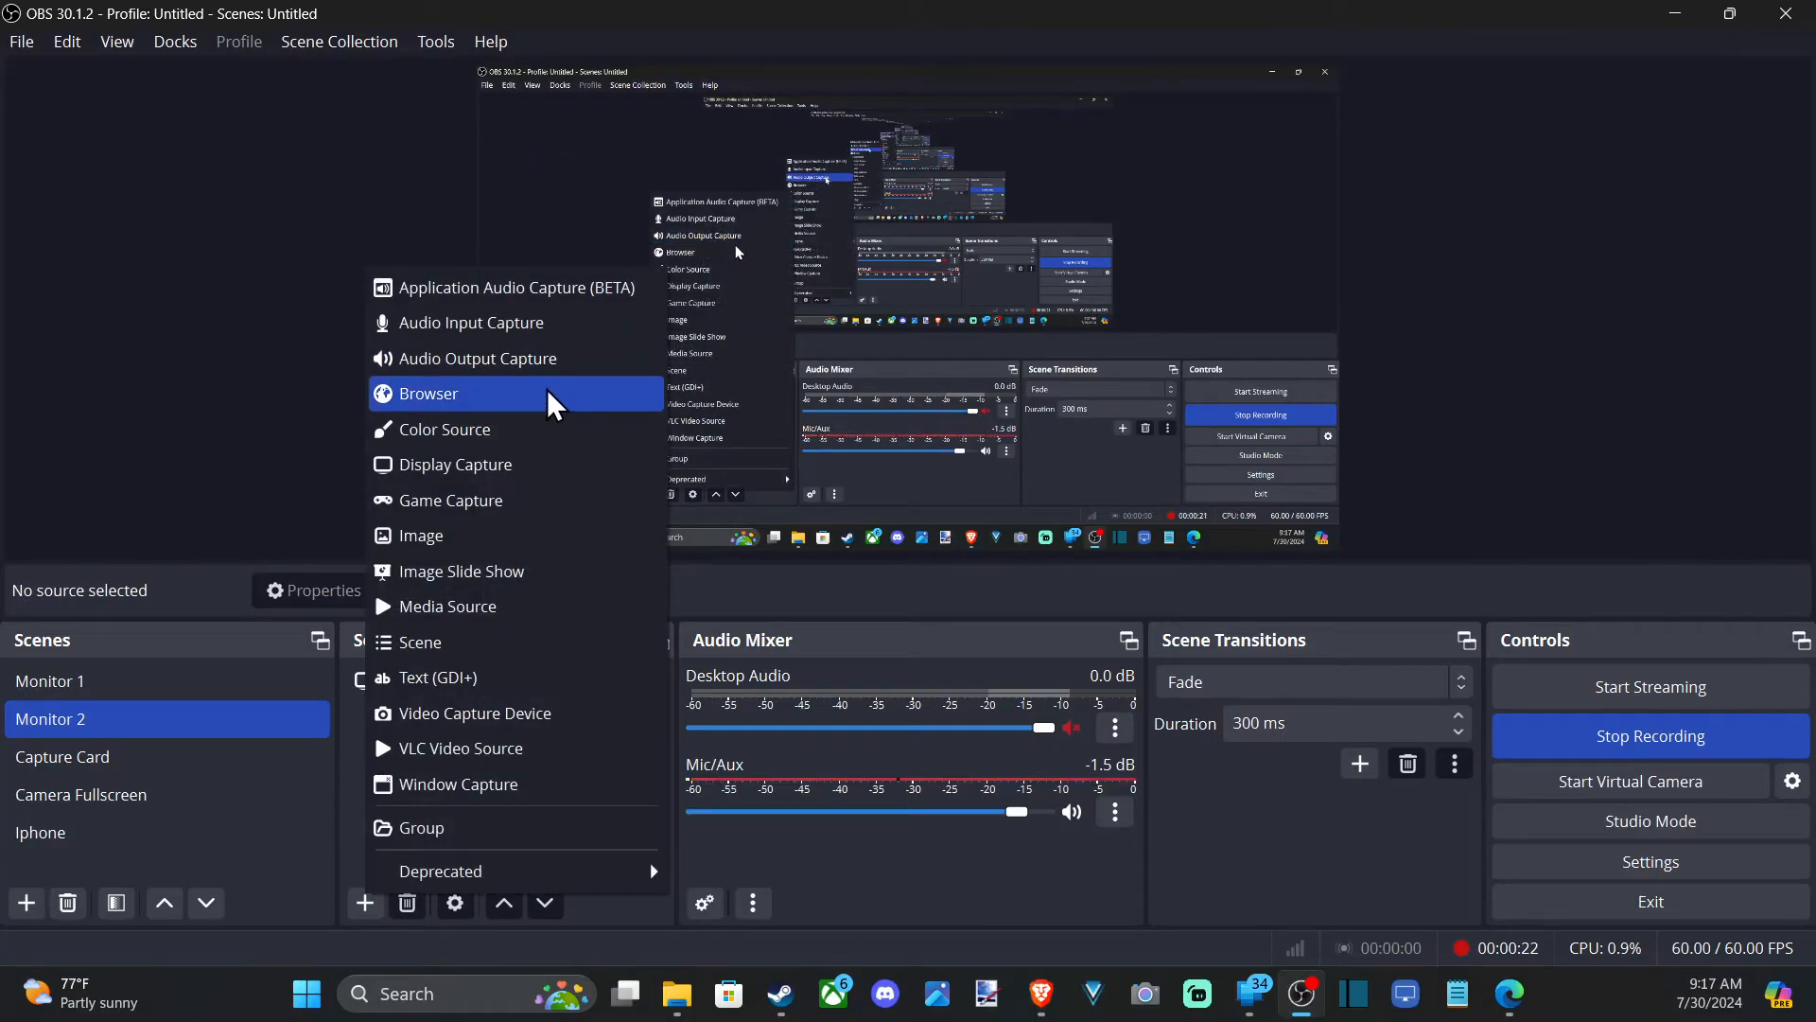
pyautogui.click(428, 394)
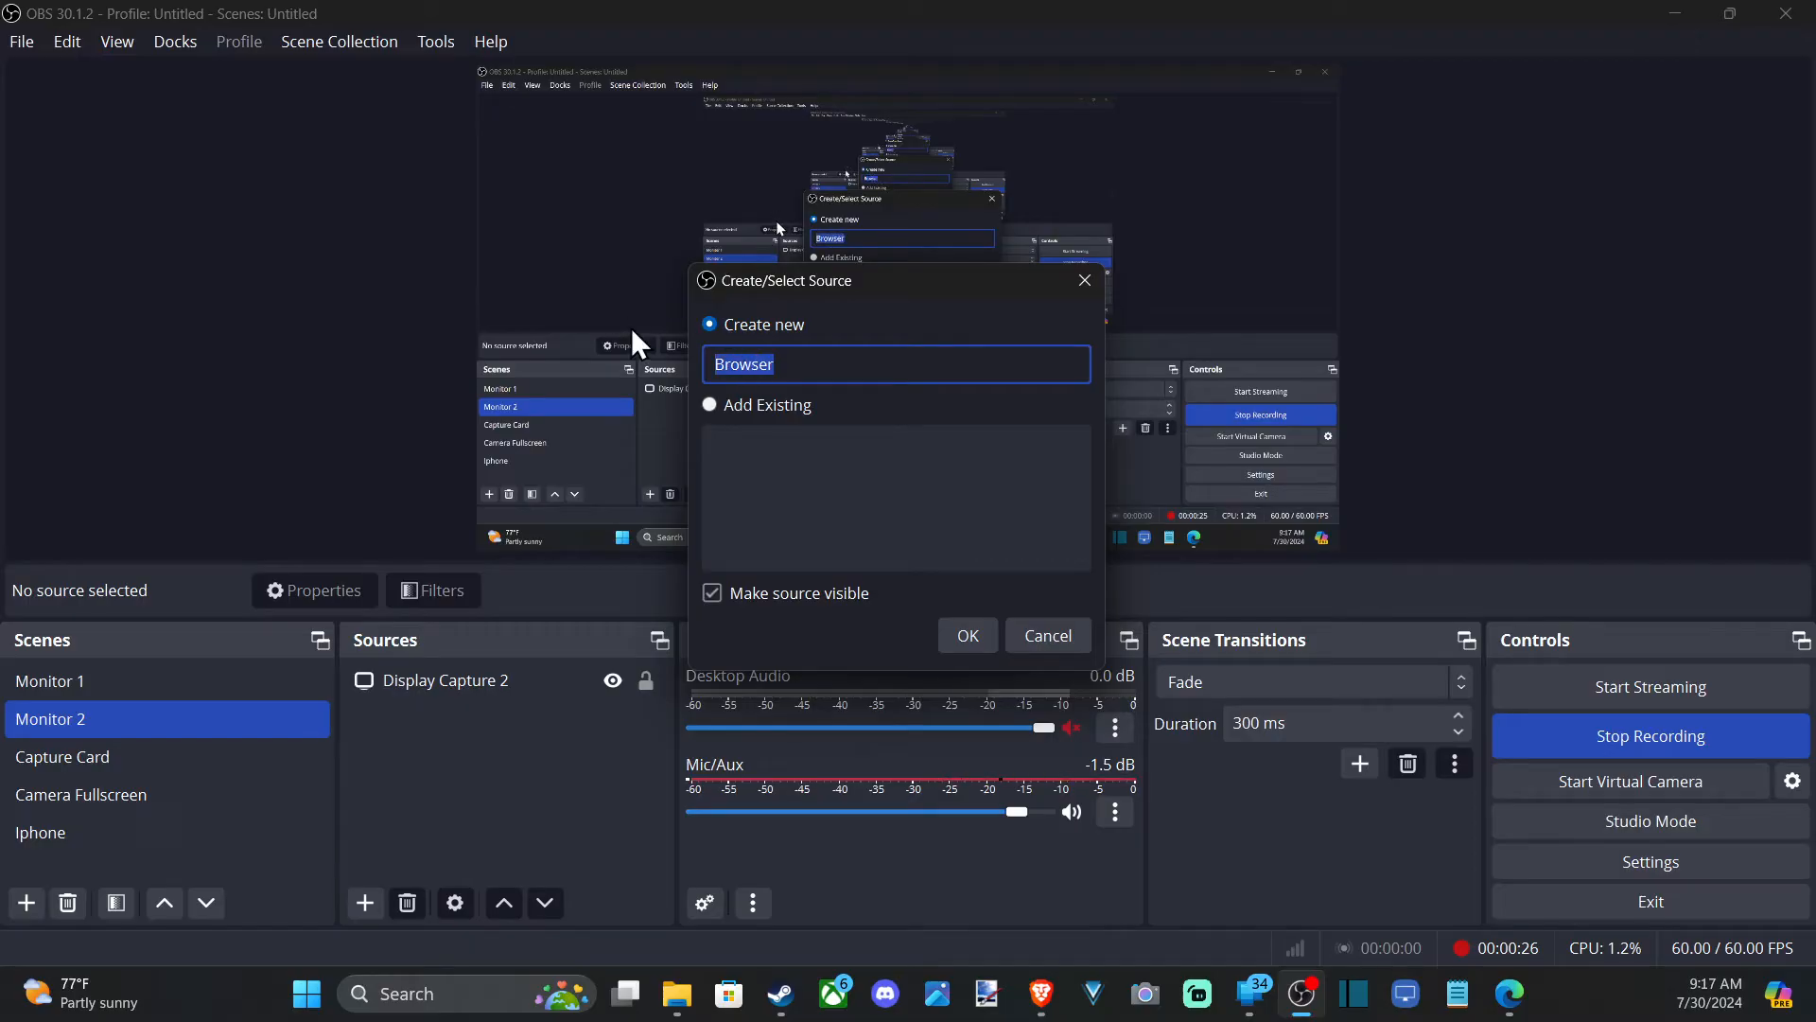
pyautogui.write('Live su')
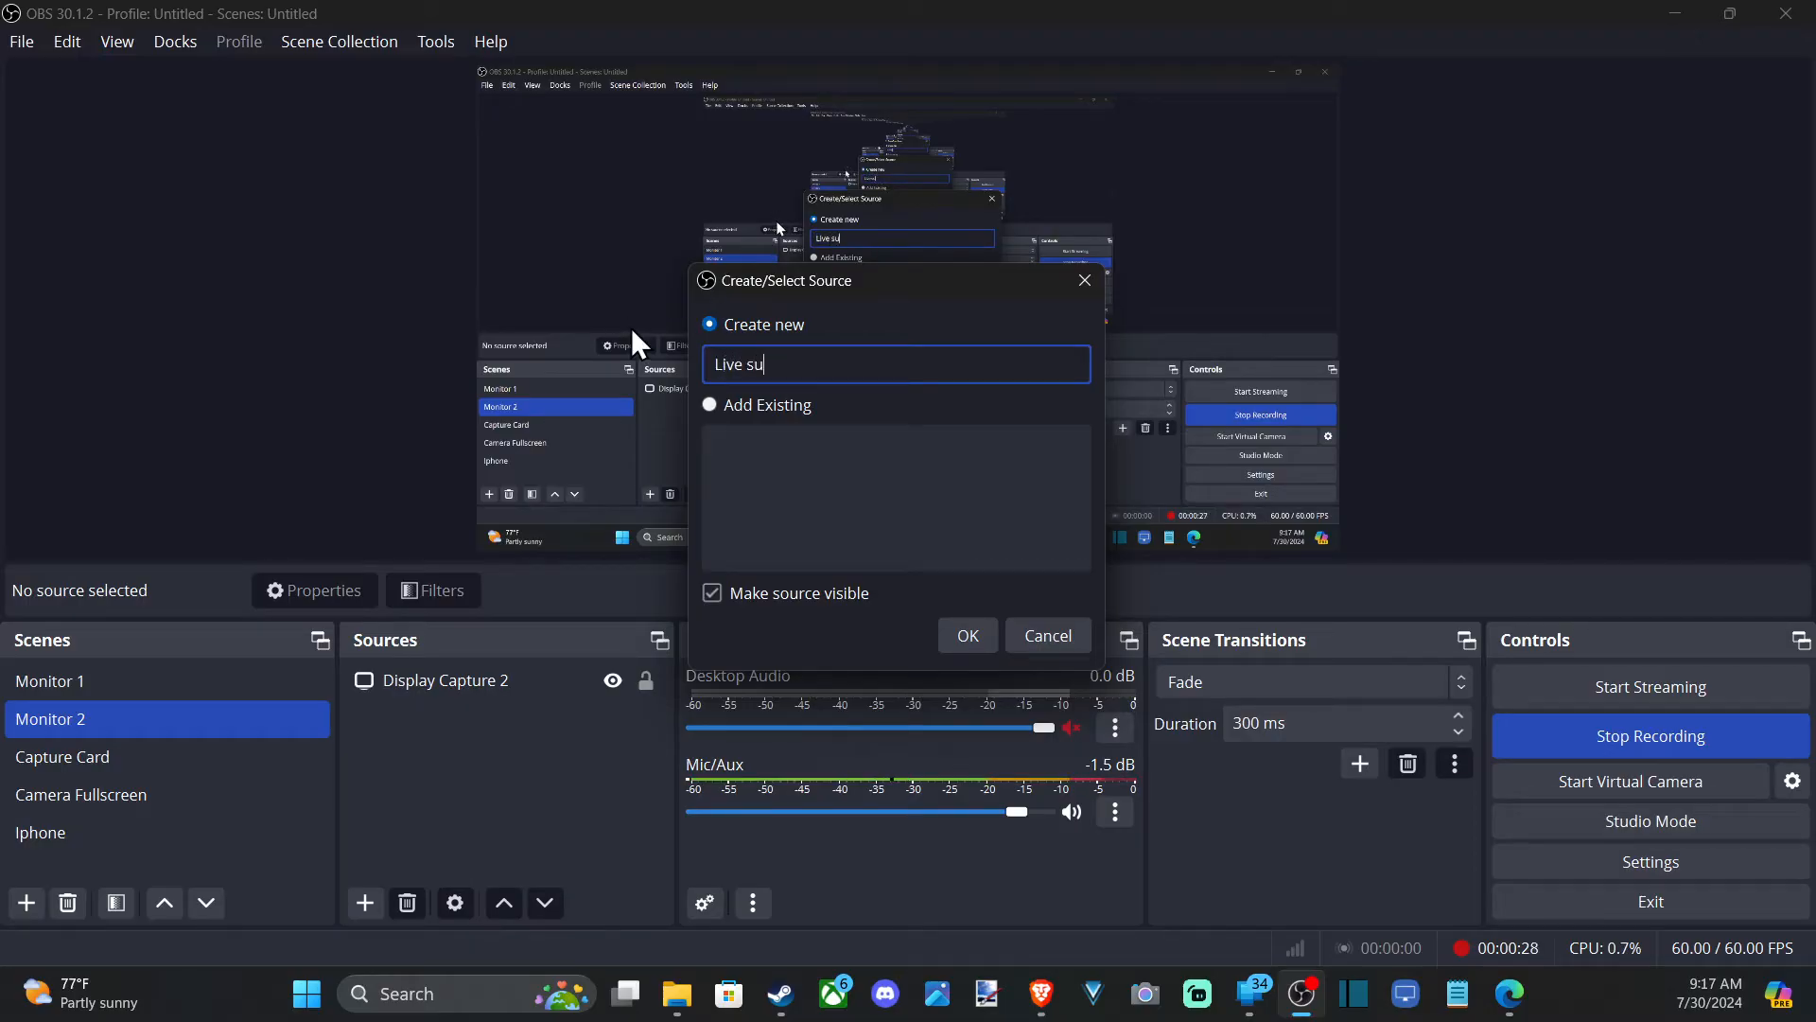
pyautogui.write('b')
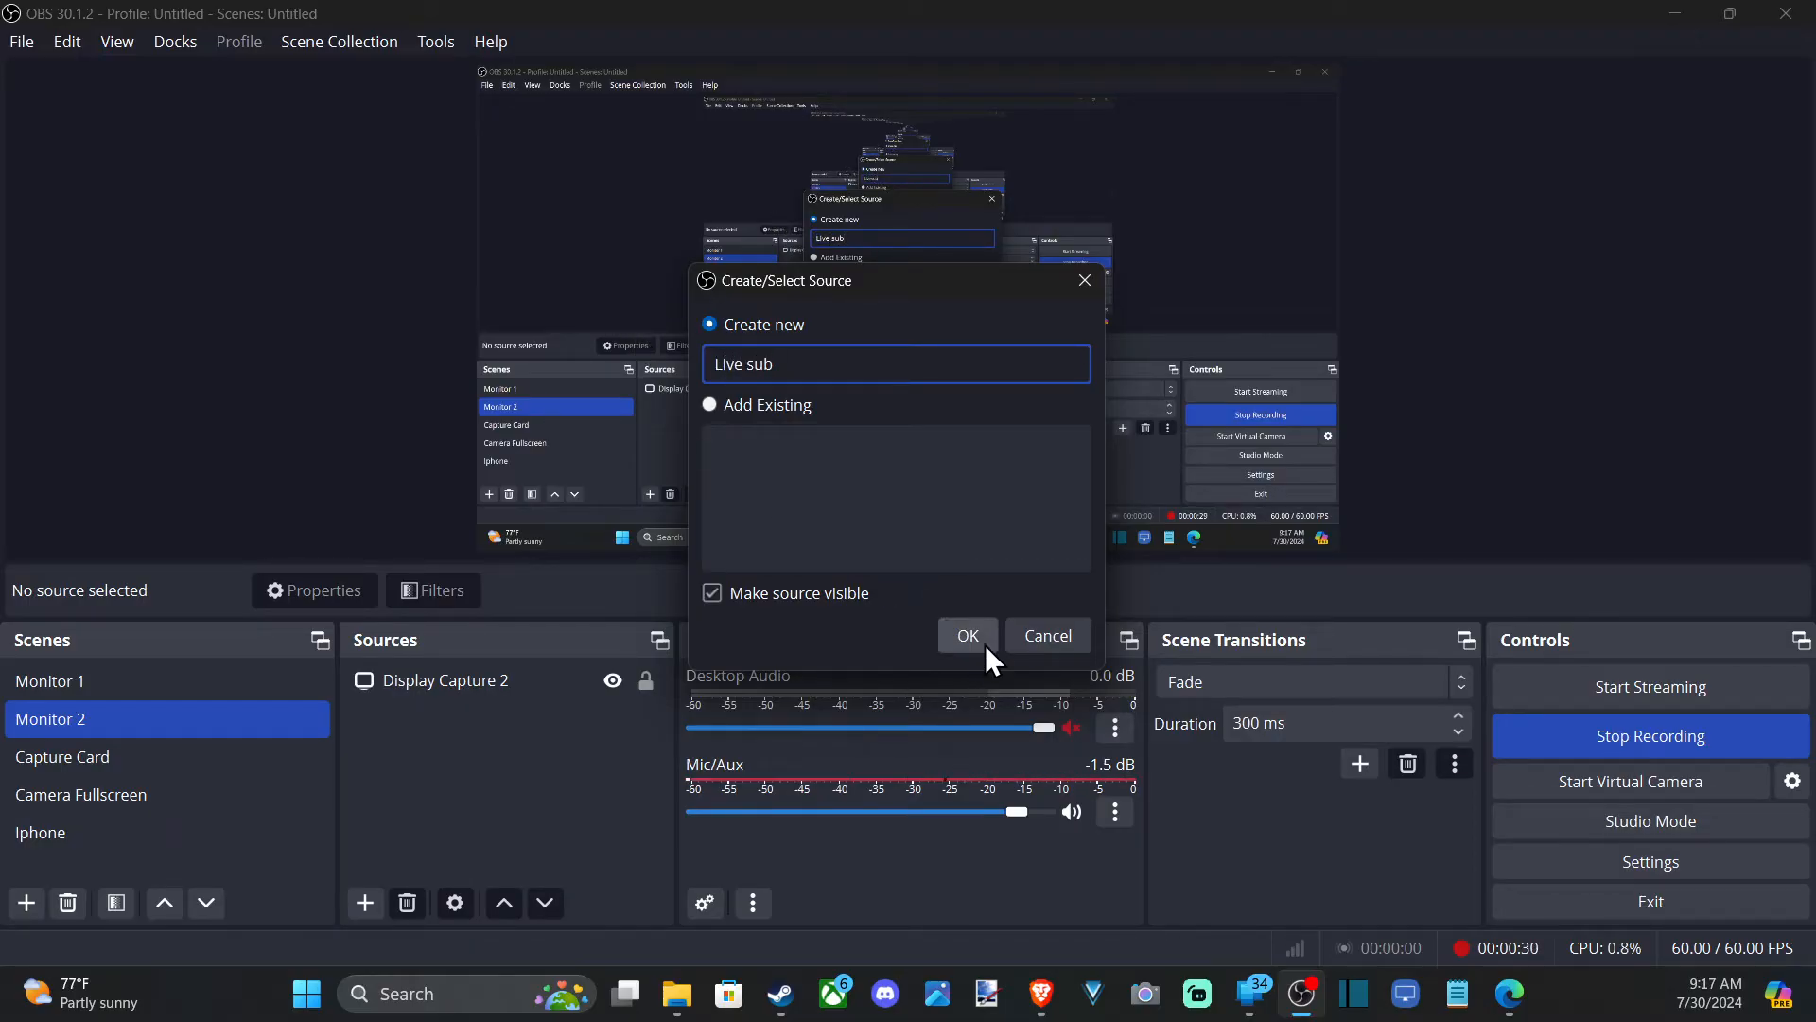
pyautogui.click(967, 636)
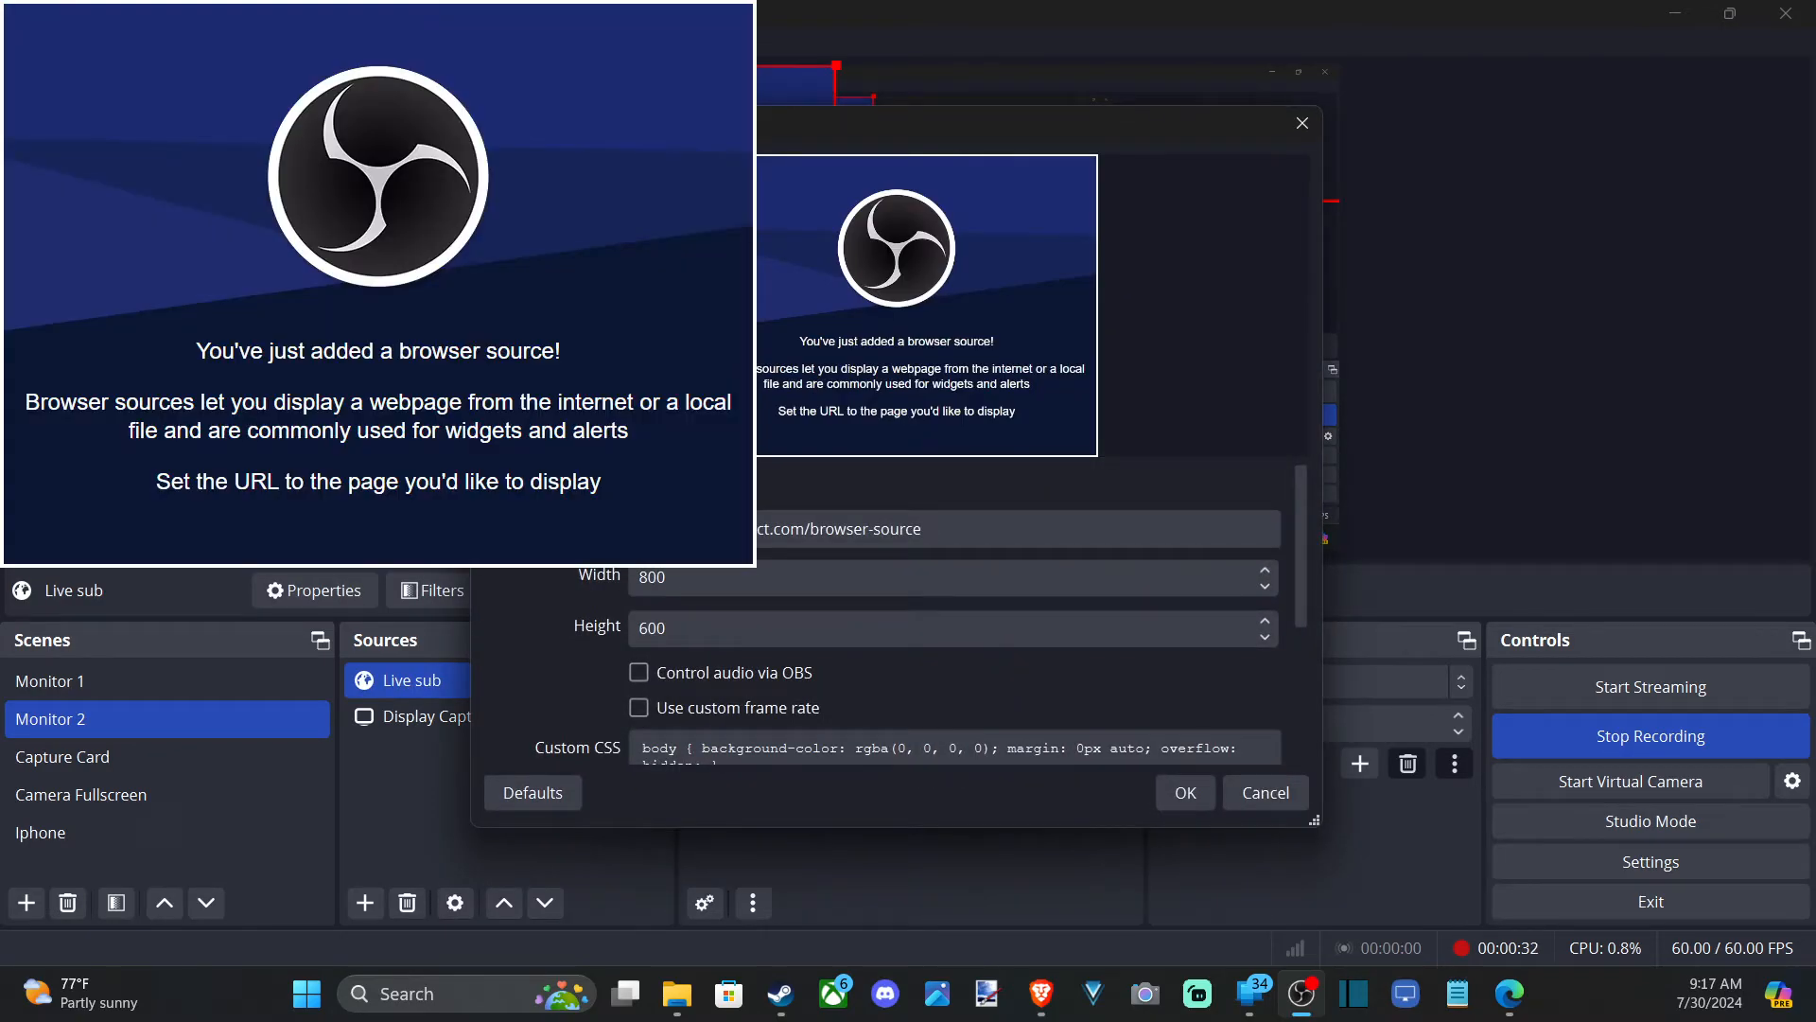
# - Delete the default URL from the Live sub properties and review the remaining browser options
pyautogui.click(1014, 528)
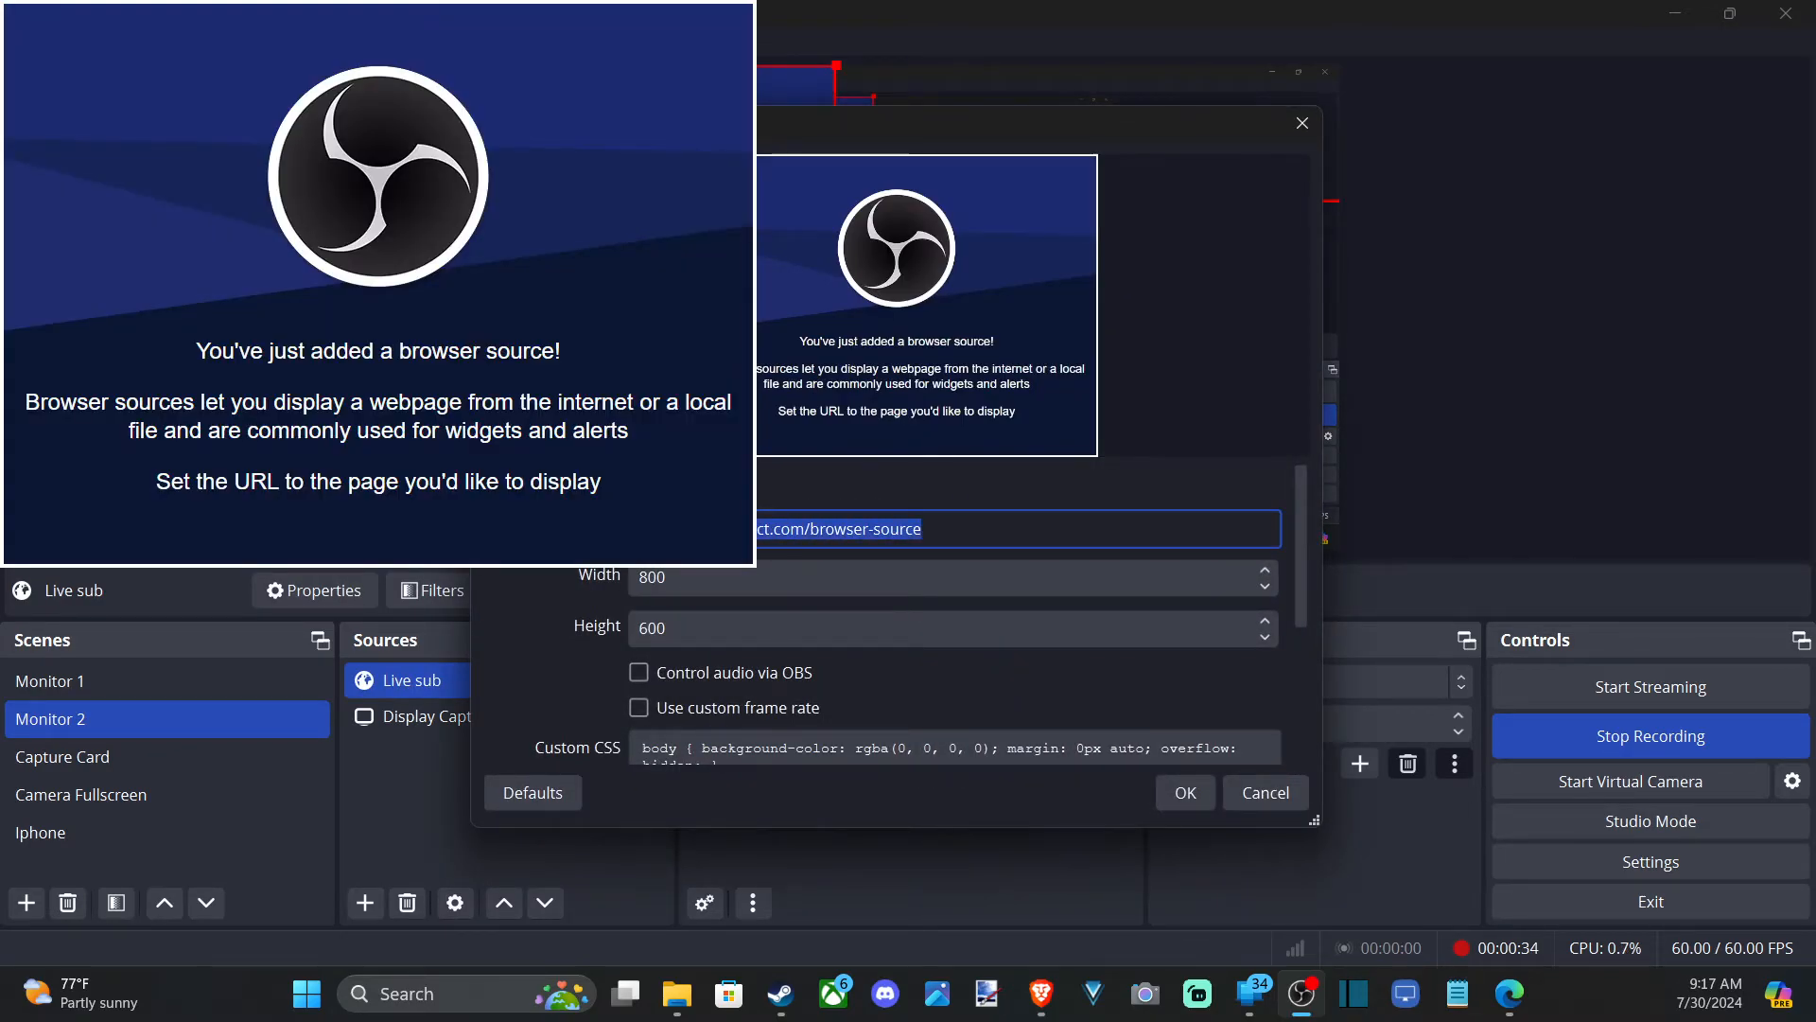
pyautogui.press('Delete')
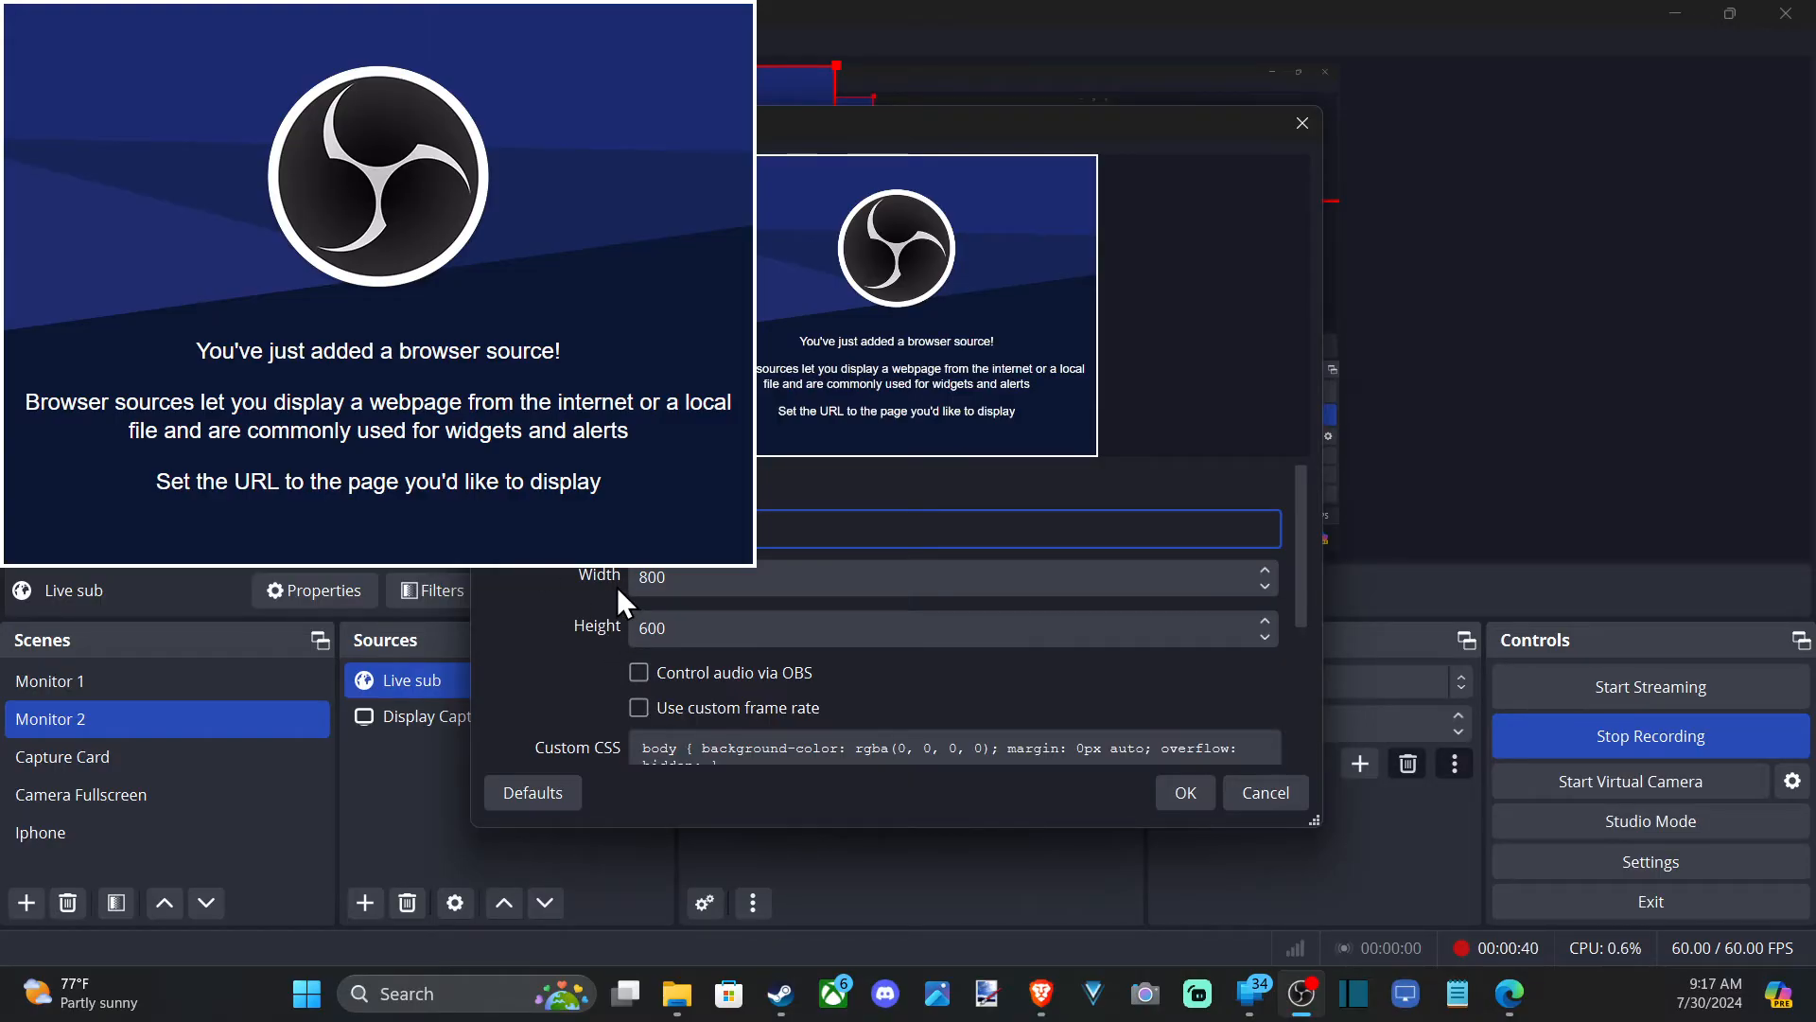
pyautogui.moveTo(725, 621)
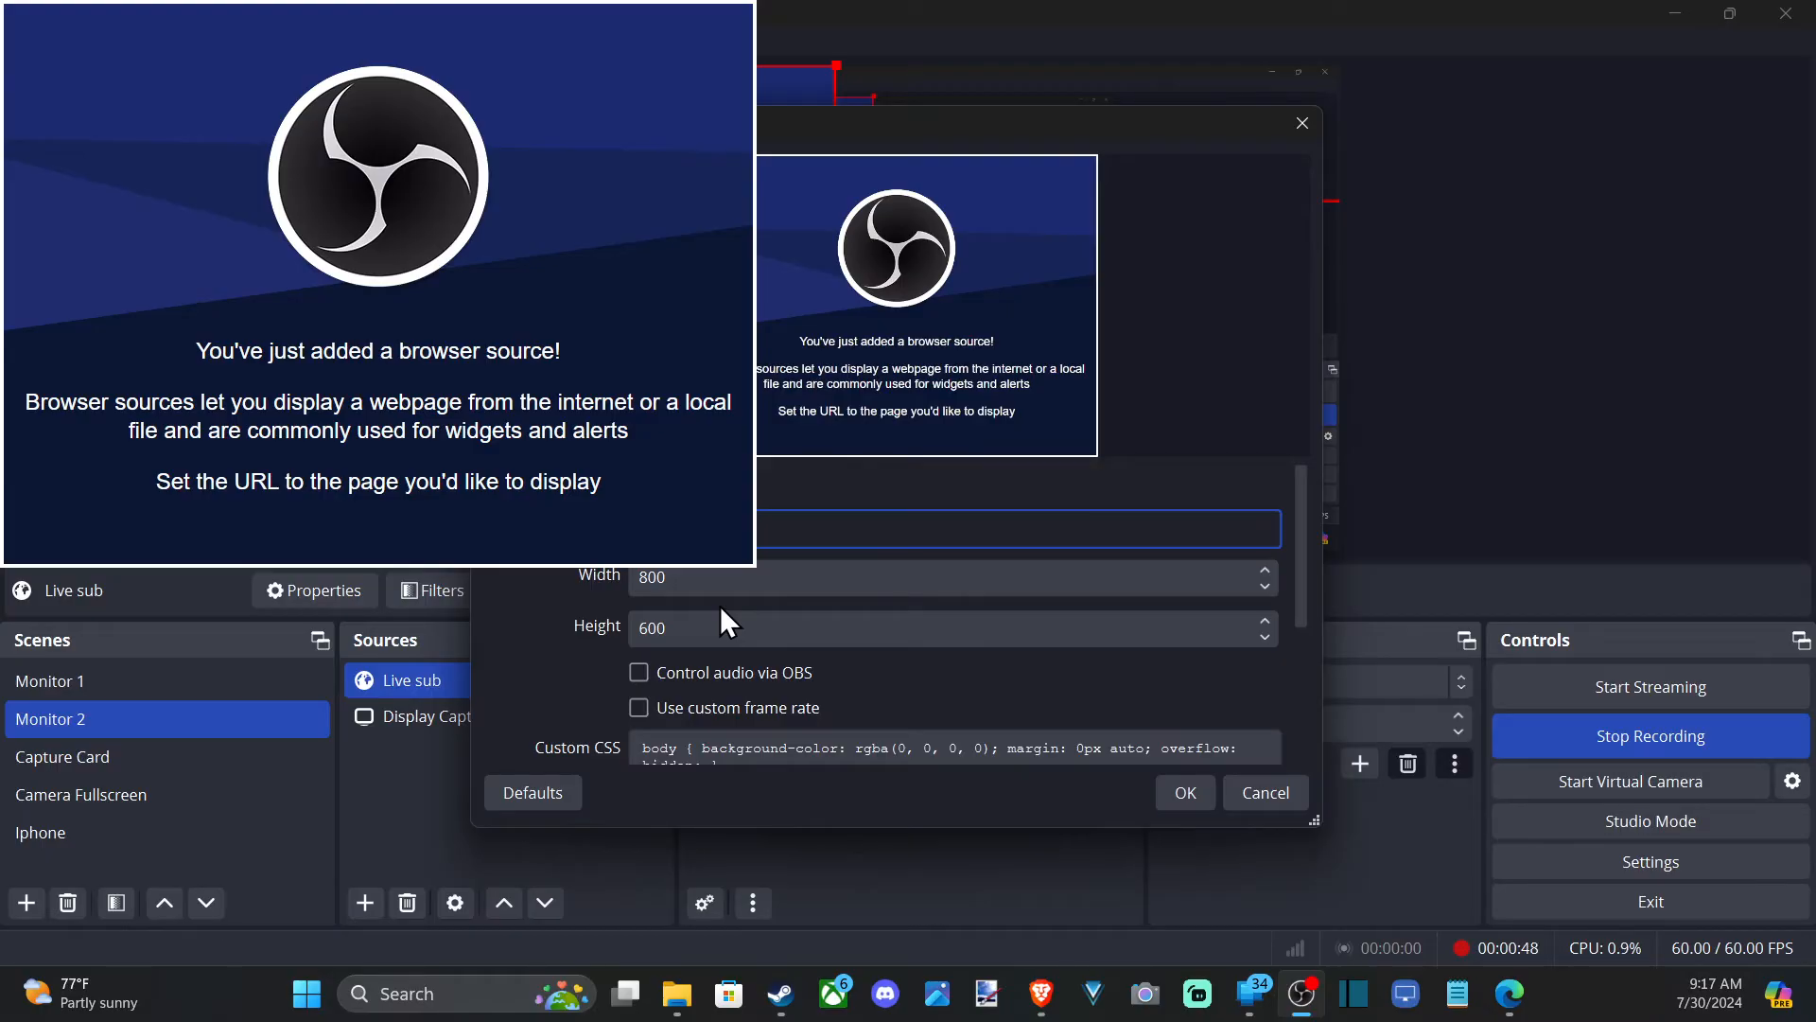
pyautogui.click(671, 626)
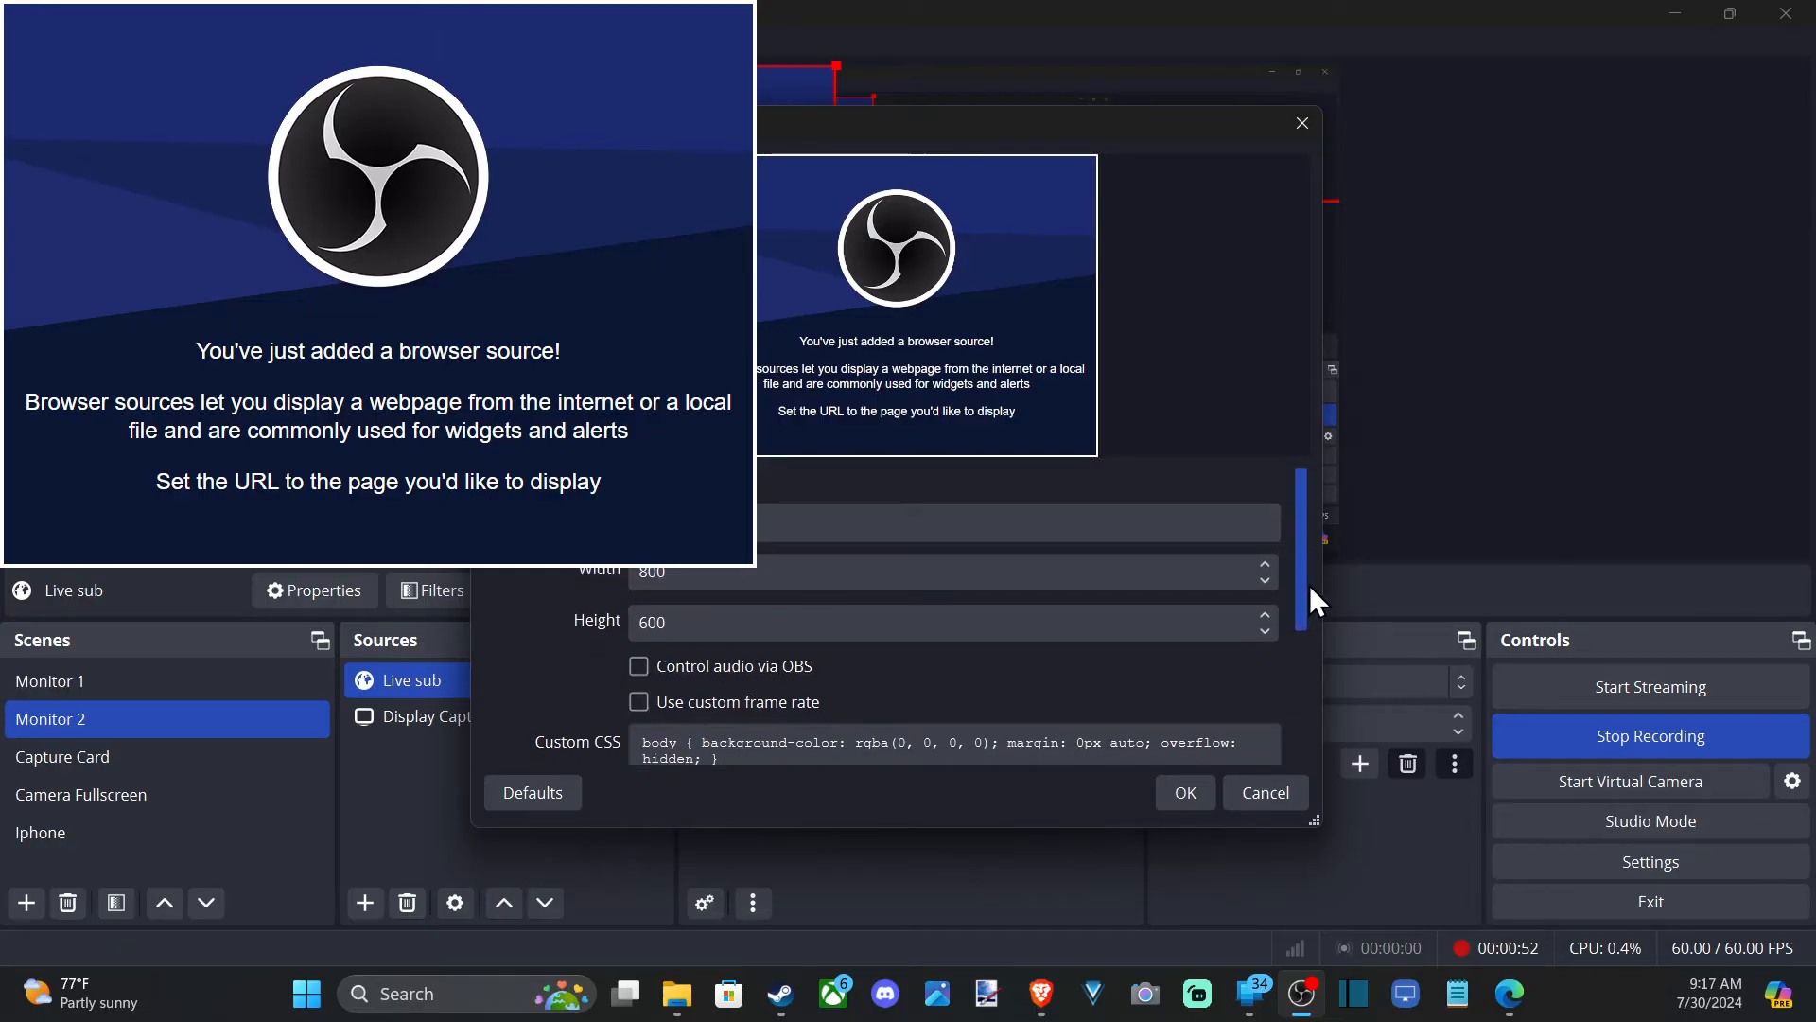
pyautogui.scroll(-3)
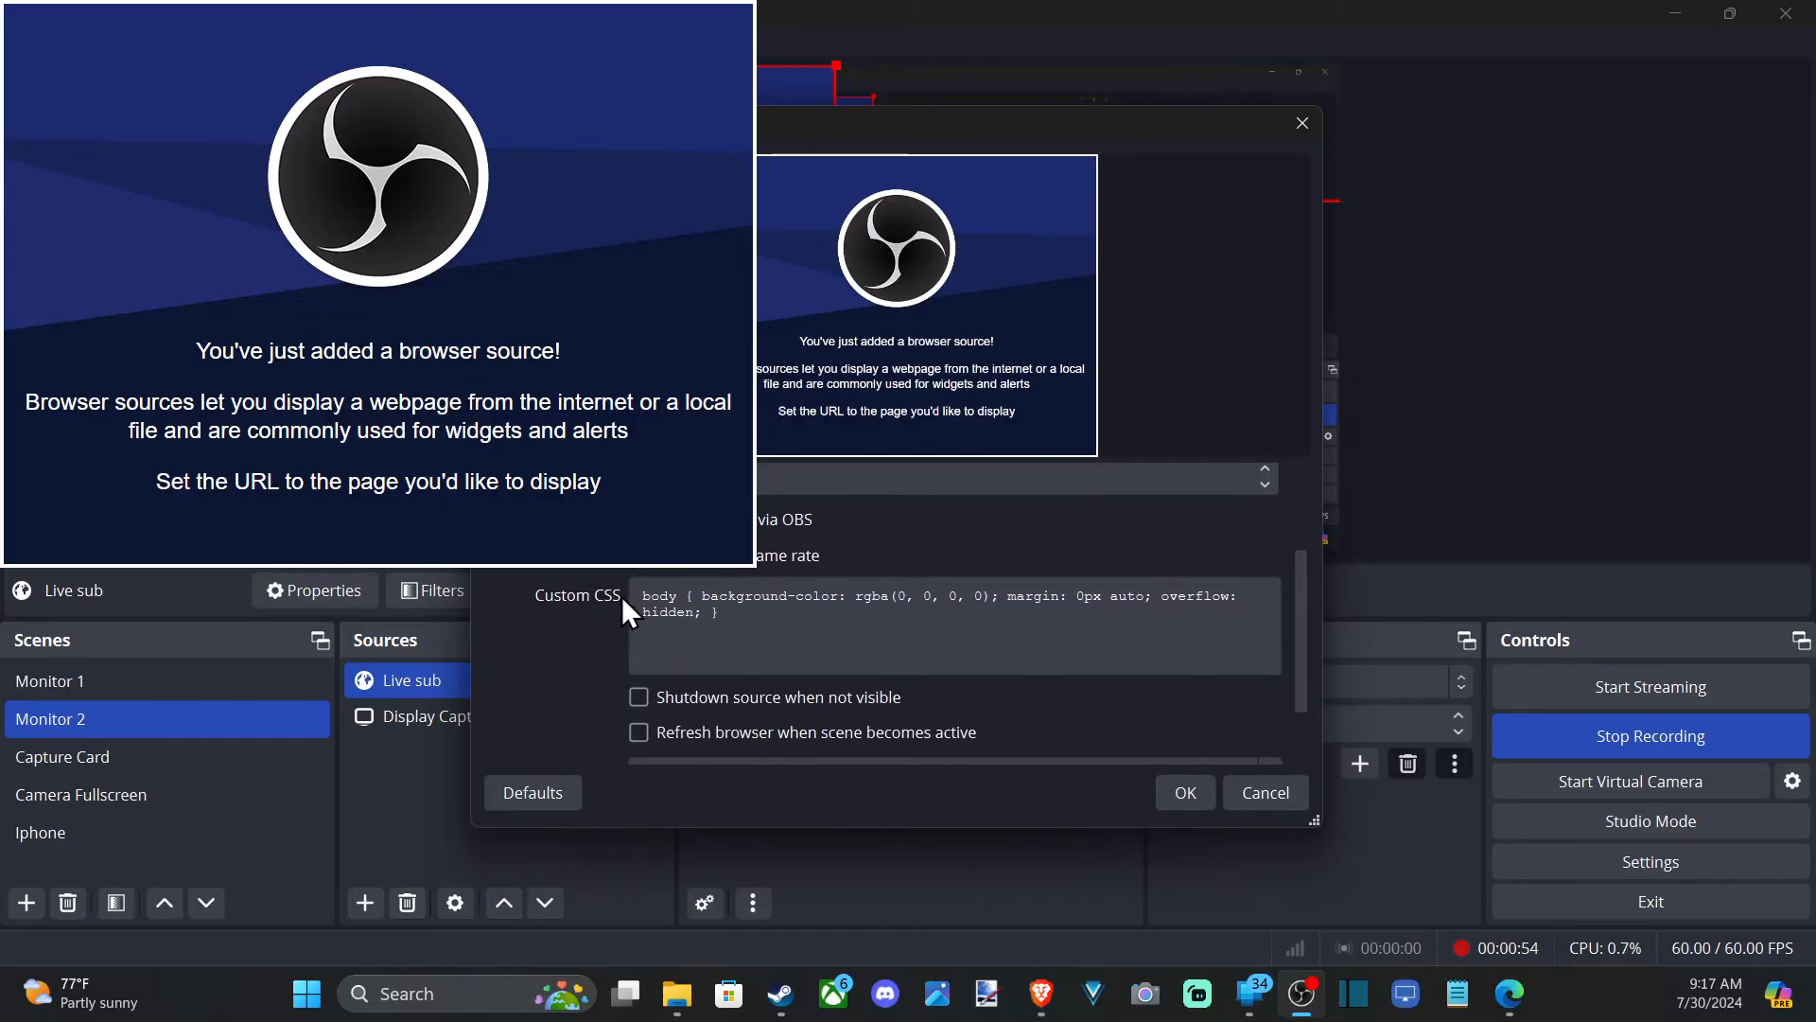
pyautogui.scroll(-3)
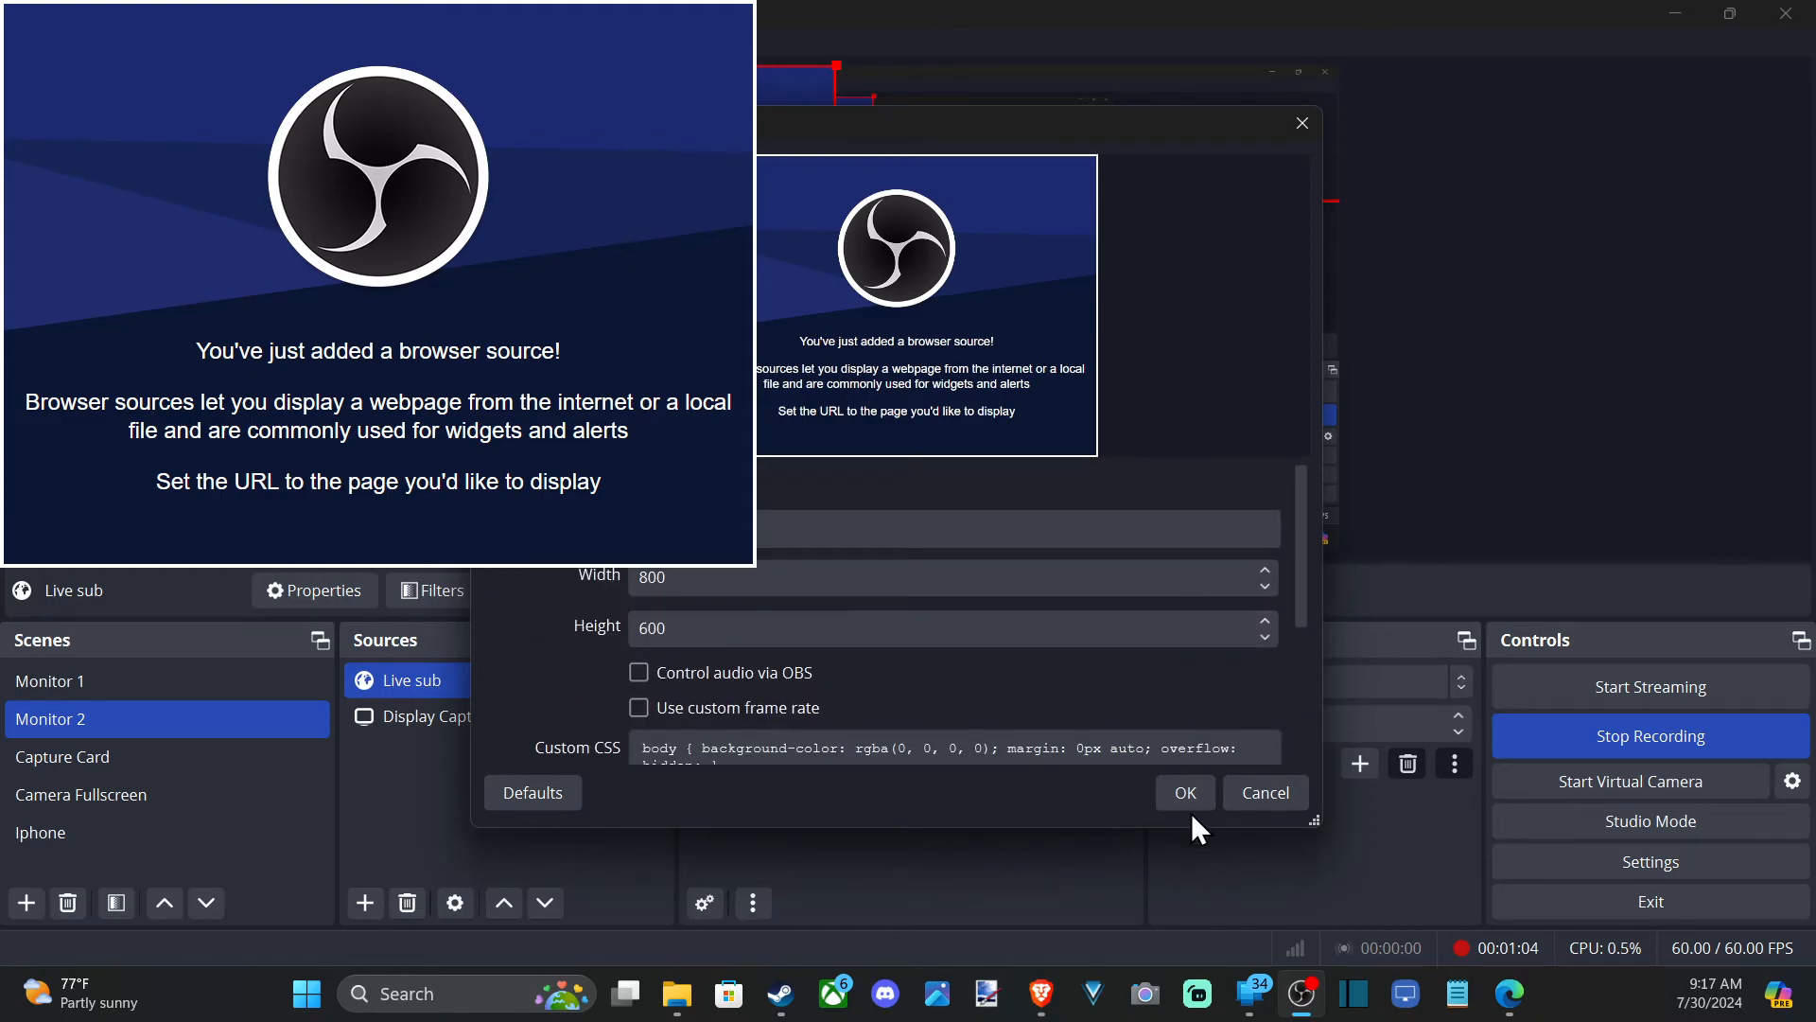
# - Confirm the Live sub properties so the preview shows YouTube, then start removing the source
pyautogui.click(1182, 792)
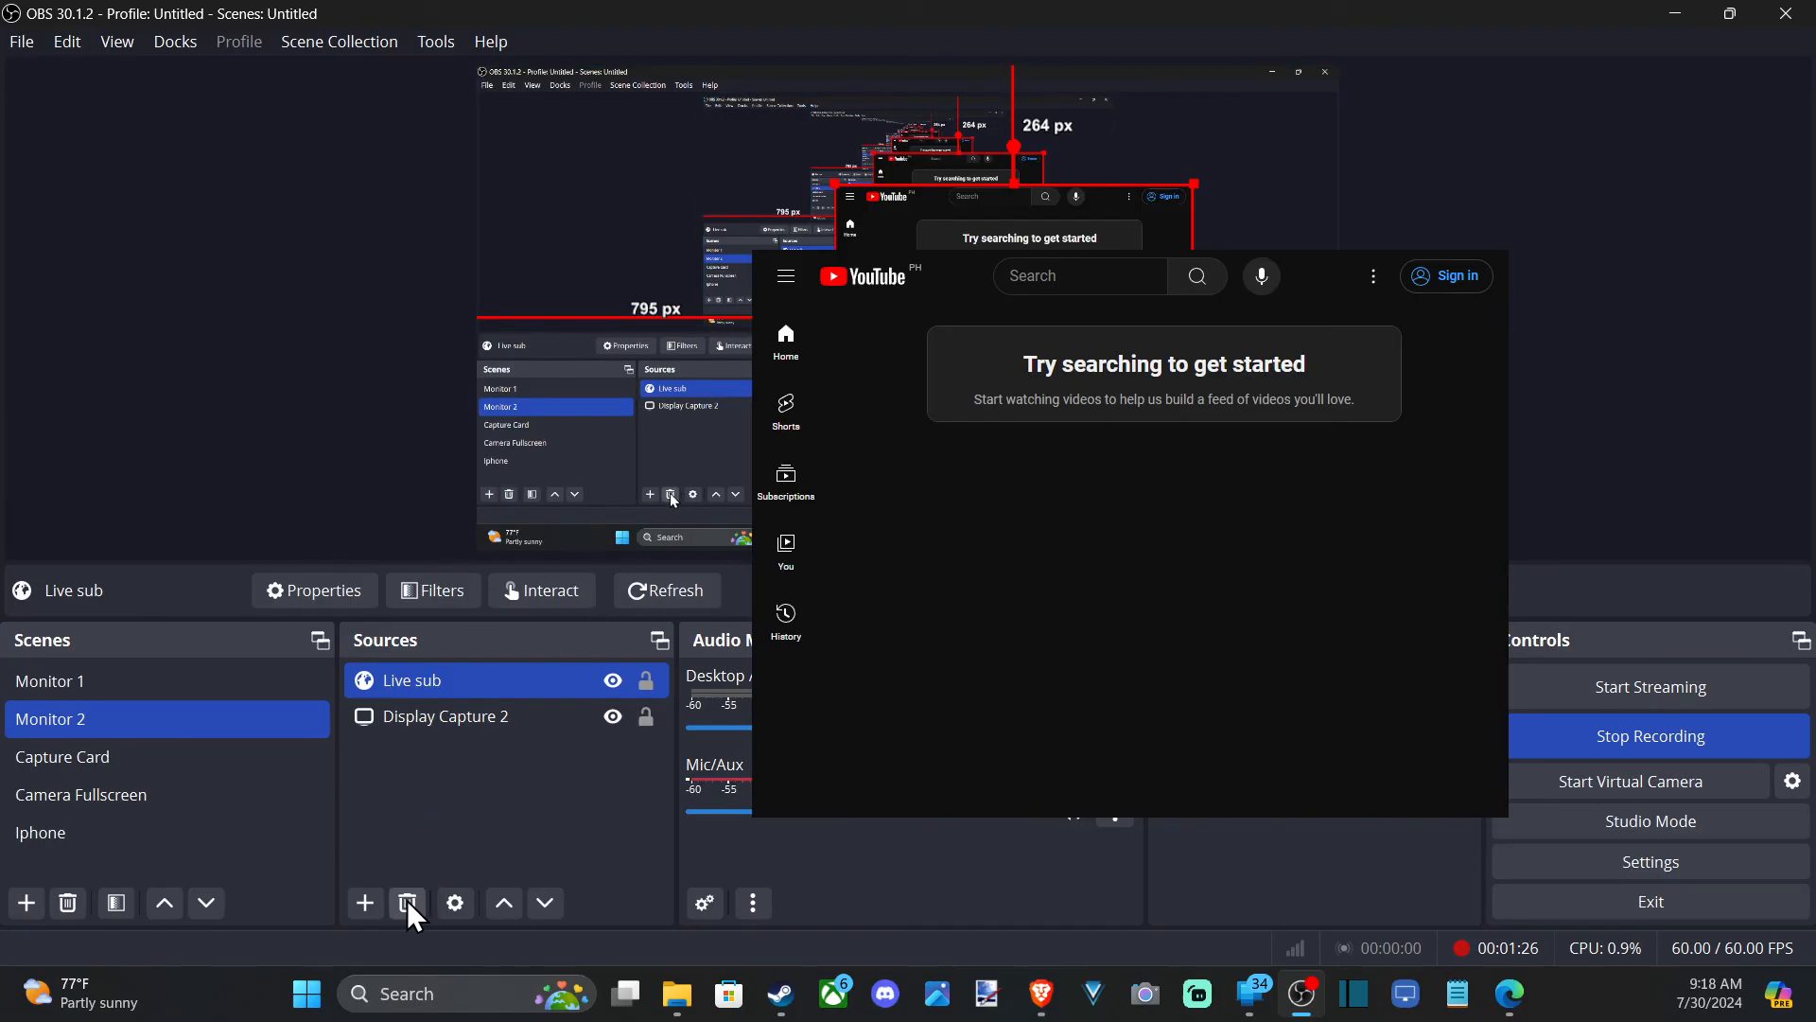
pyautogui.click(406, 902)
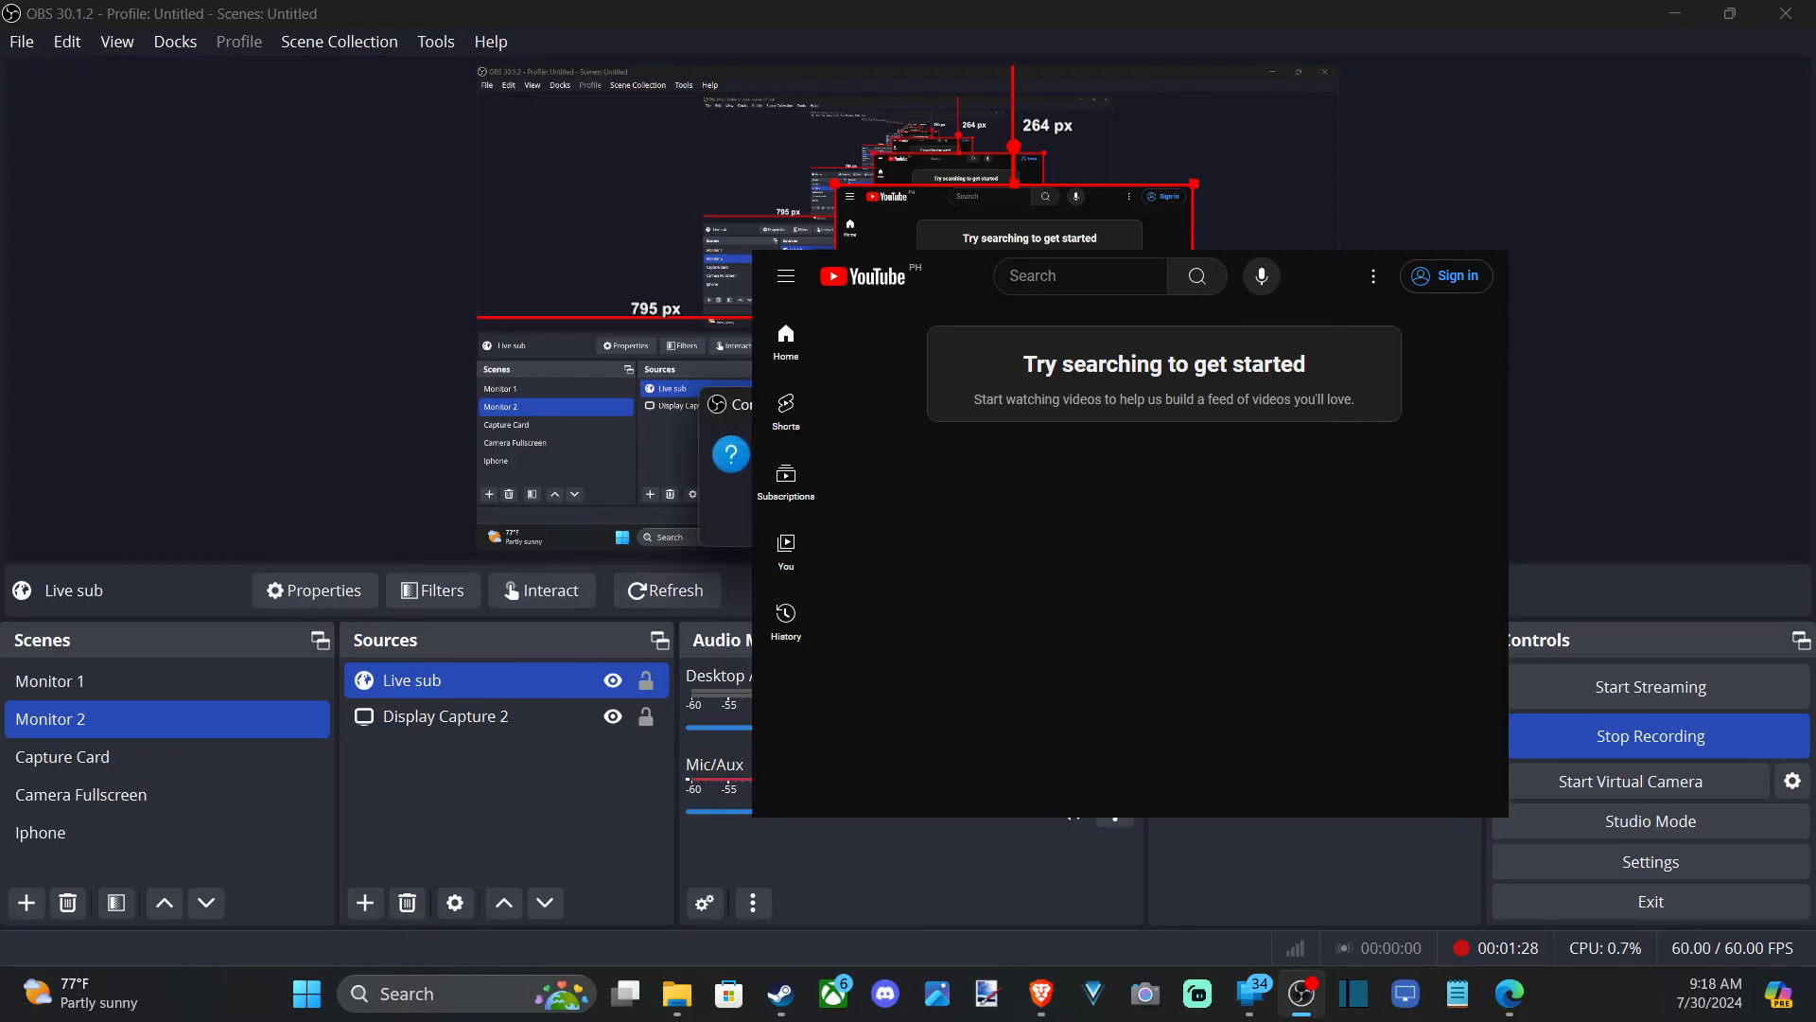